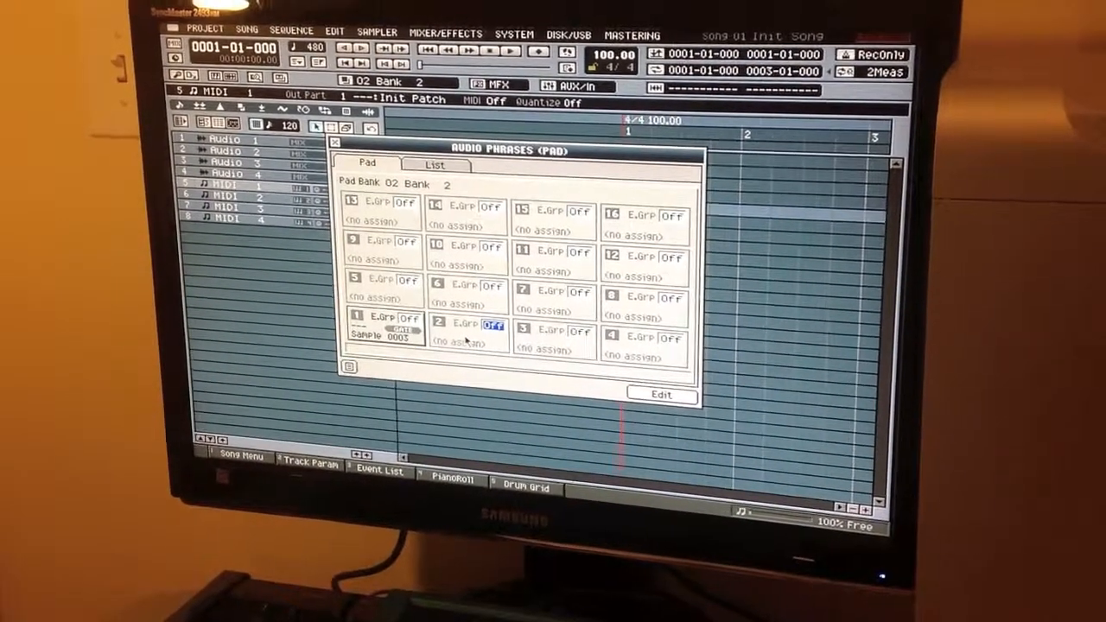
- Select empty pad 2 in the Audio Phrases (Pad) window to prompt creating a phrase
click(467, 328)
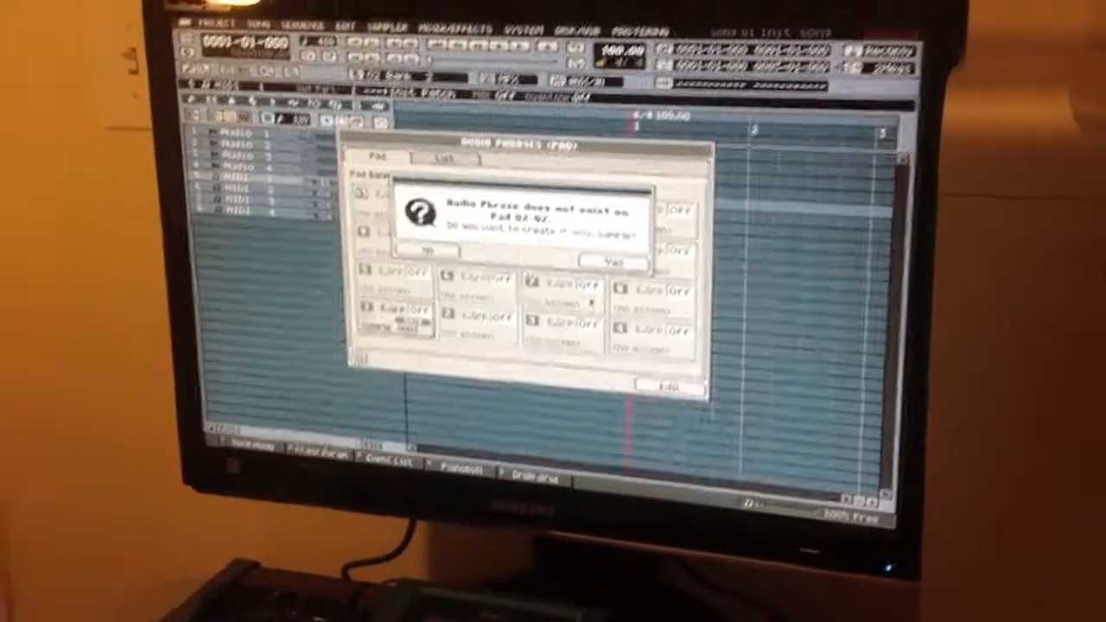
- Confirm creating pad 2's phrase, then show the Sample List's category filter
click(611, 262)
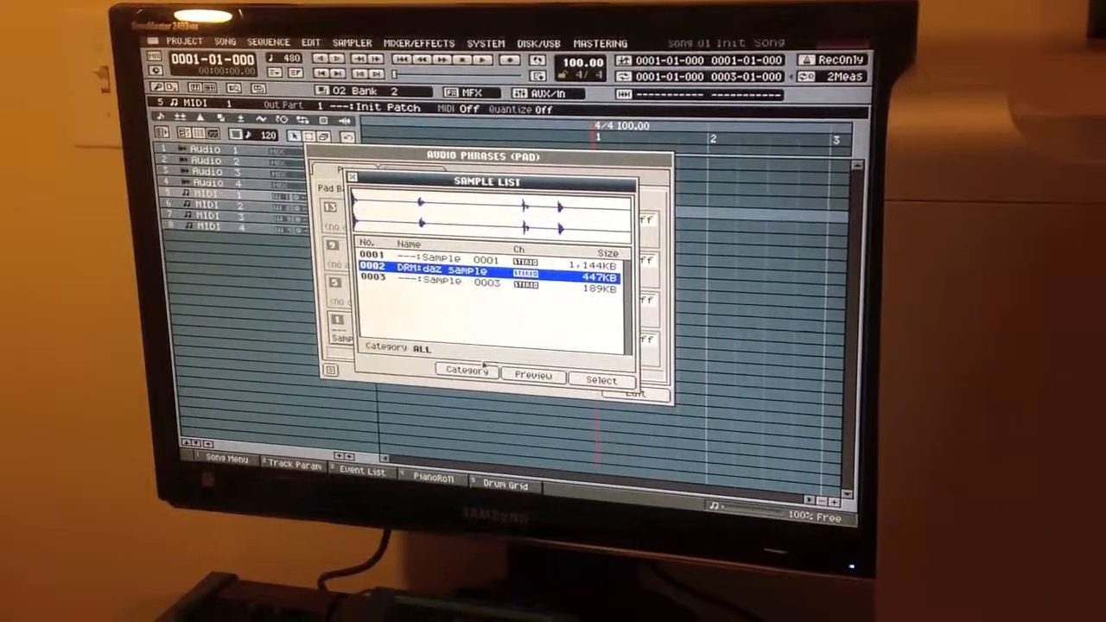
click(466, 371)
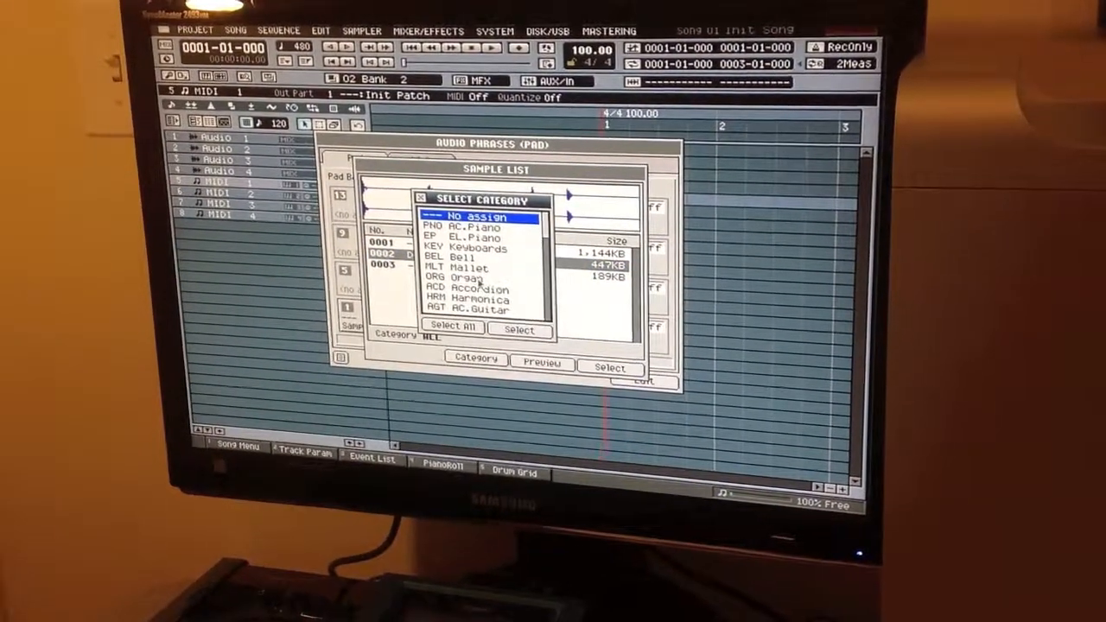